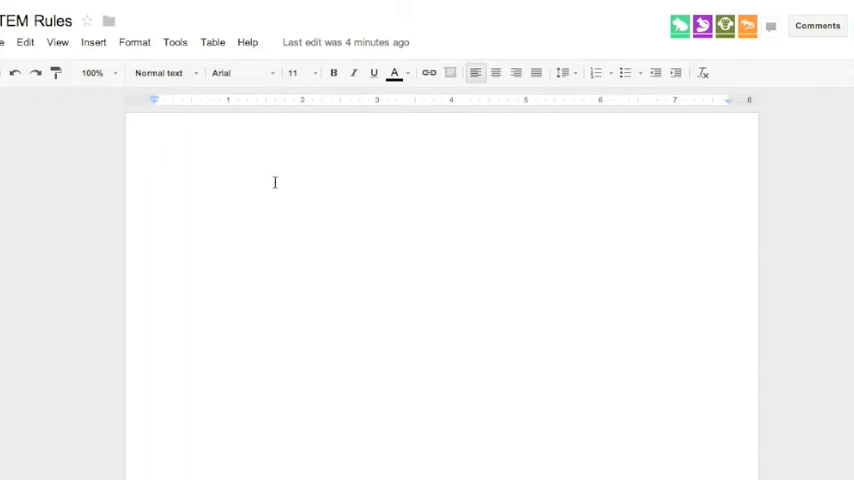
Write the heading 'PLEASE LIST RULES FOR THIS CLASS' at the top of the page
click(156, 156)
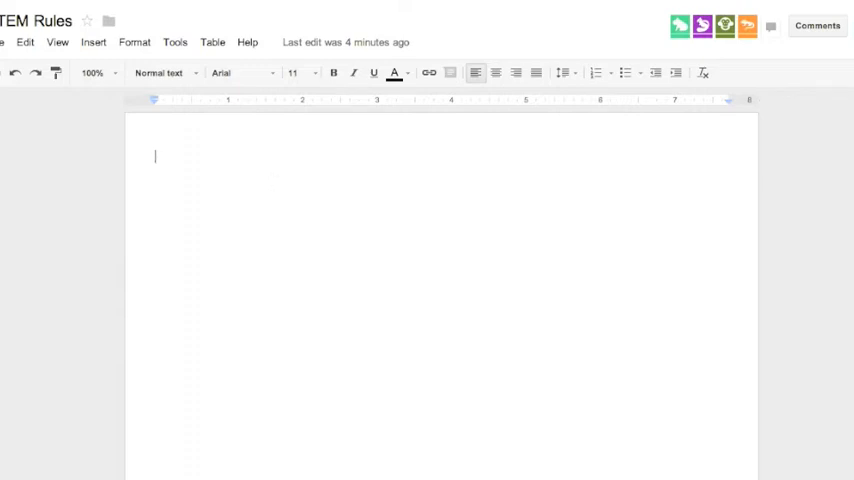
text(PLEASE)
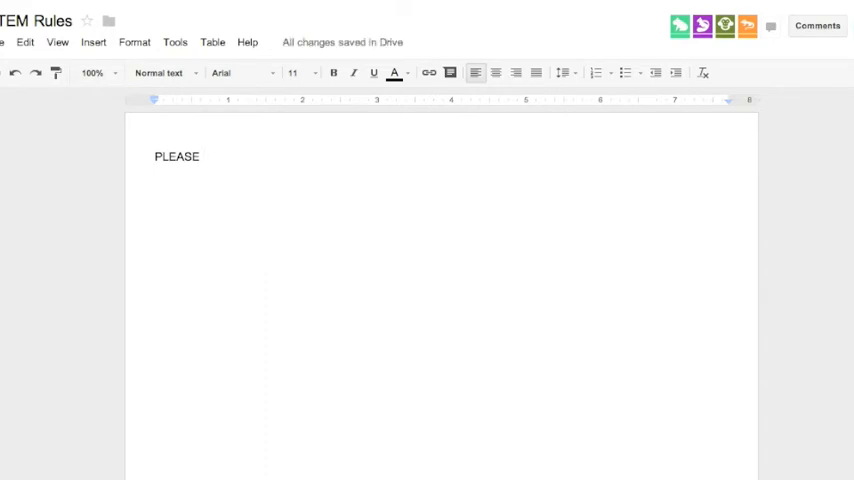
text(LIST RULES)
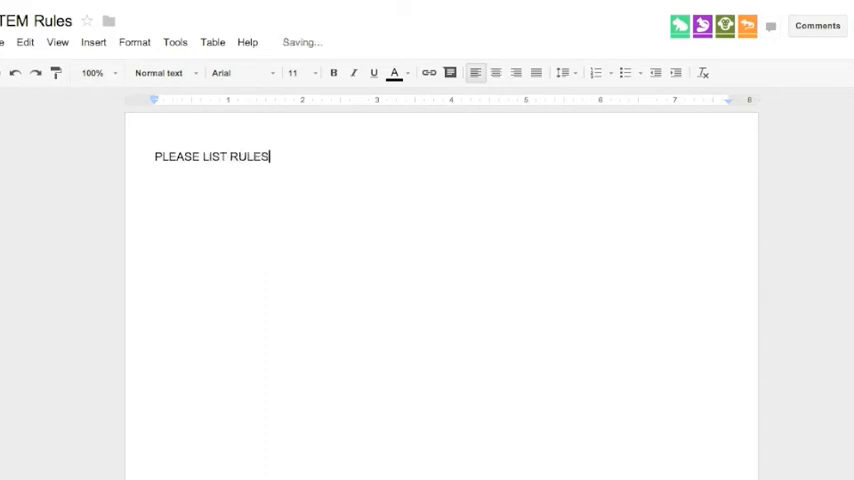
text(FOR THIS CLASSROOM:)
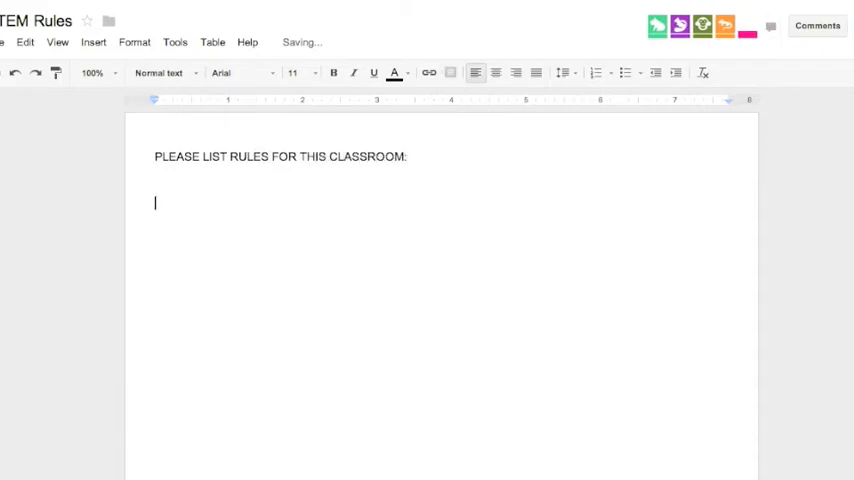
Add the starter rules 'Remember safety!' and 'Remember respect!' below the heading
text(REME)
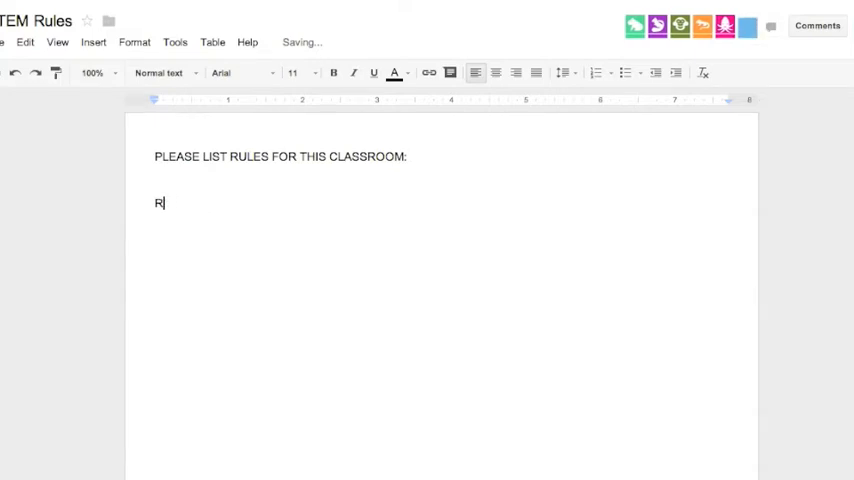
text(emember safety!)
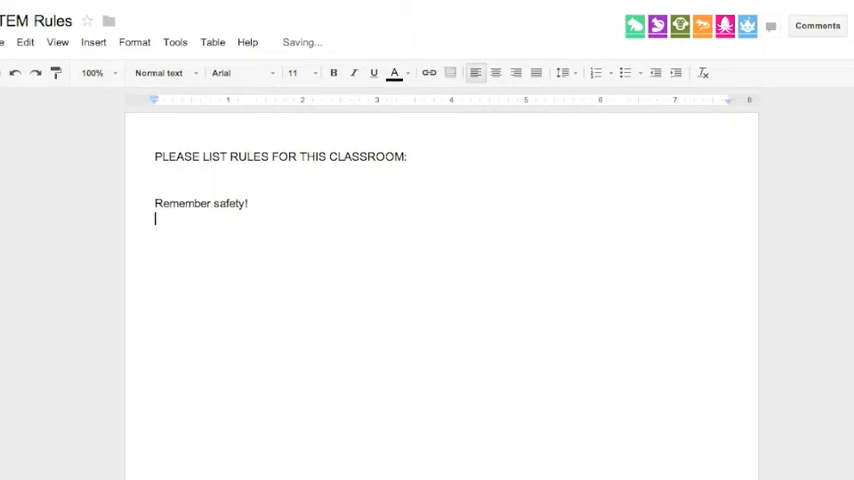
text(Remem)
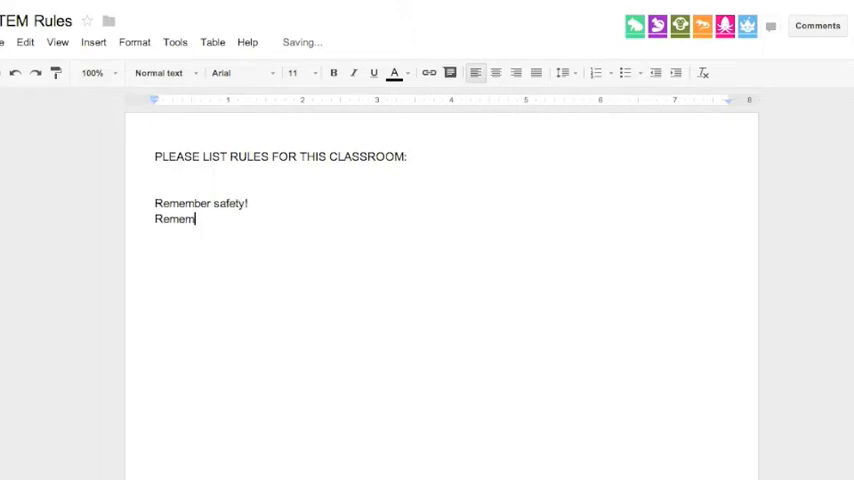
text(ber respect!)
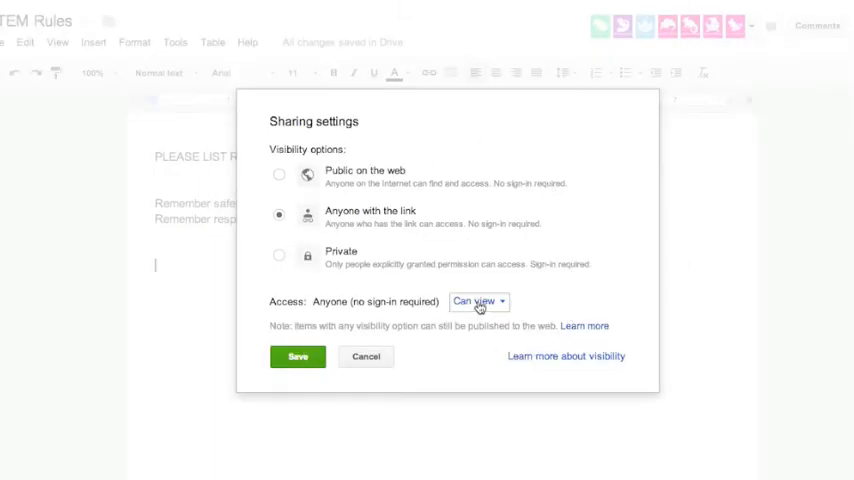
Change link access from Can view to Can edit, save, and close the sharing dialog
click(478, 301)
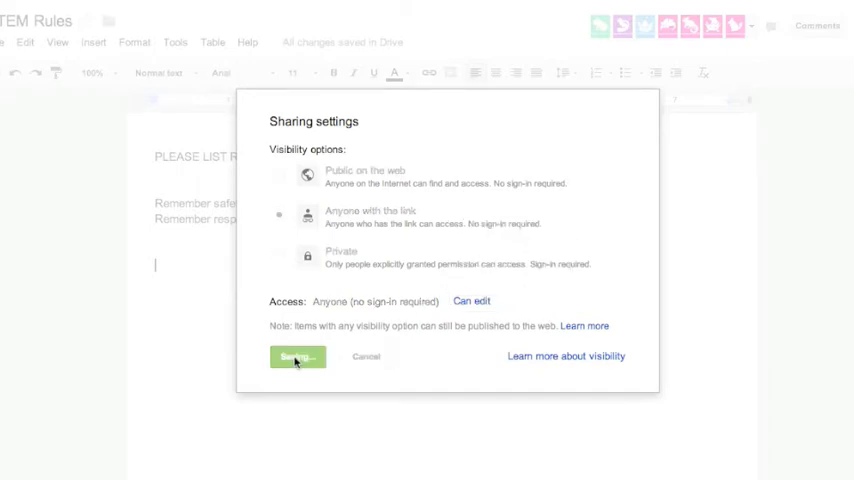
click(296, 357)
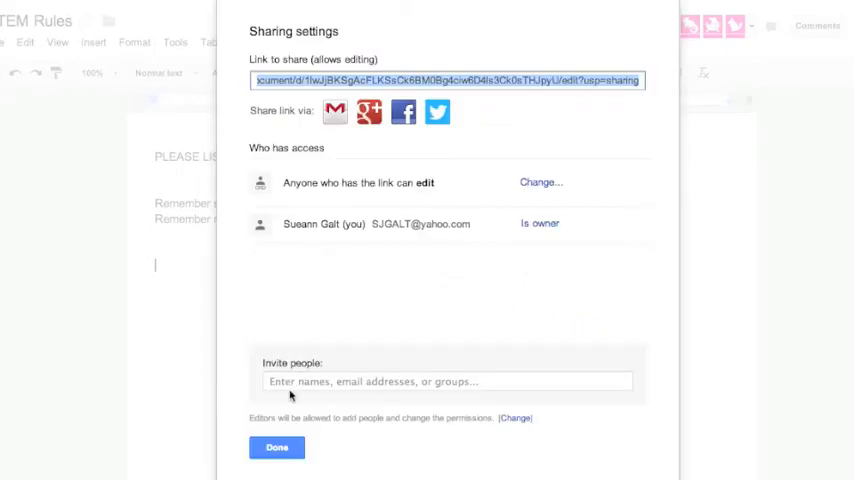
click(276, 447)
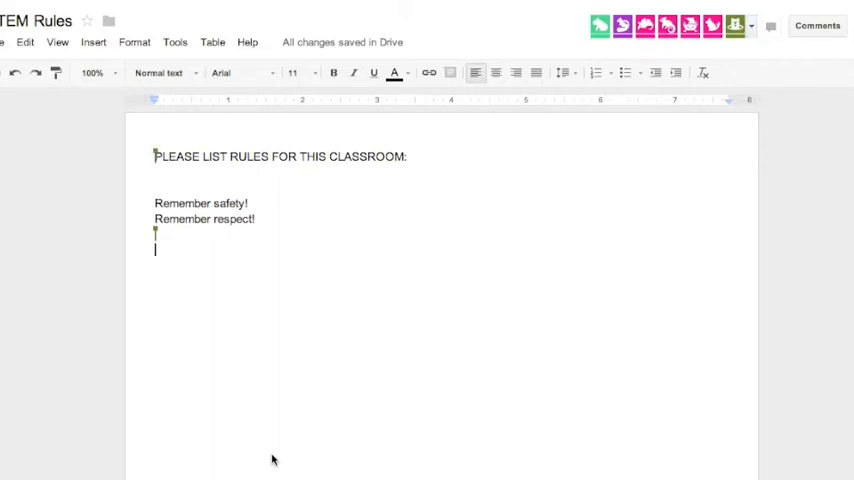
Let anonymous students type into the shared page, leaving only the stray word 'pokkokko'
text(no)
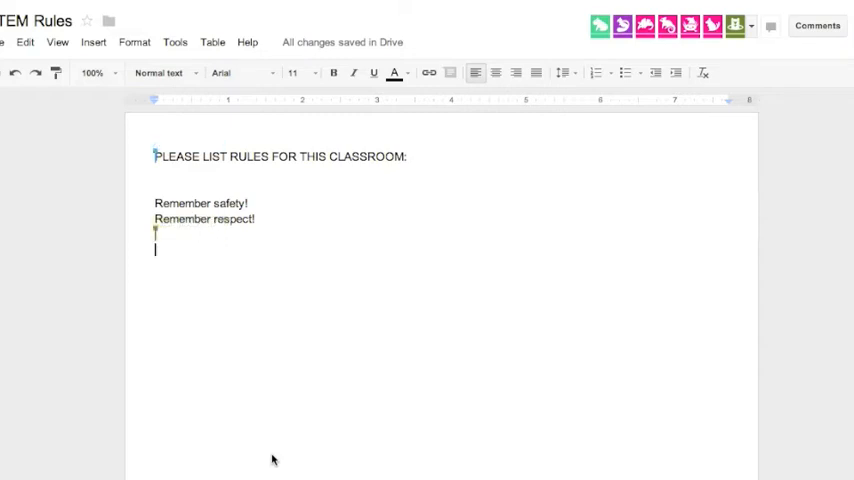
text(NO in)
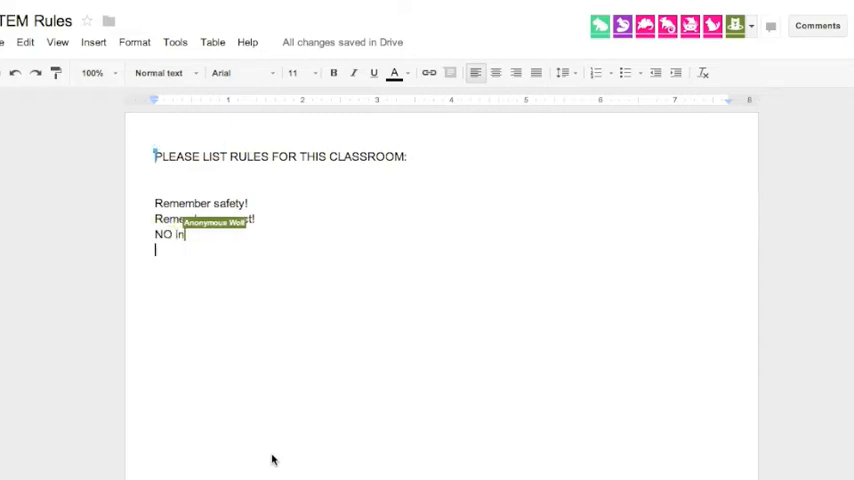
text(a)
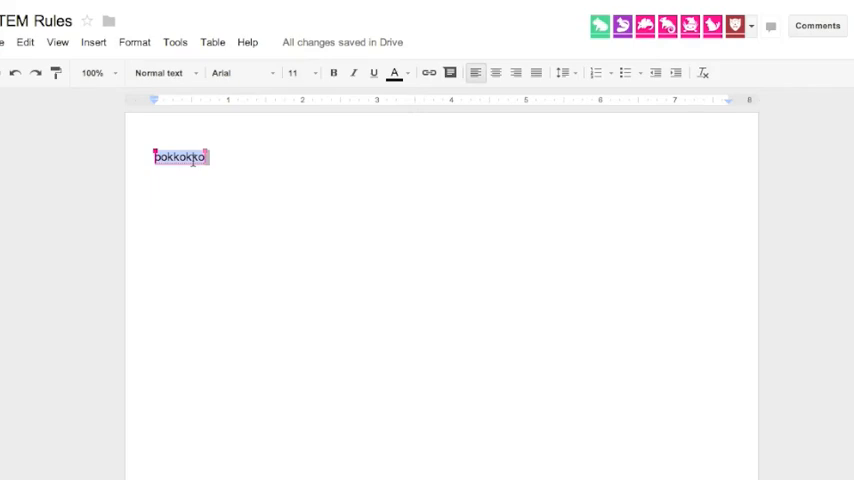
Replace the page text with 'Please write class rules' and bring up table insertion options
text(Please write c)
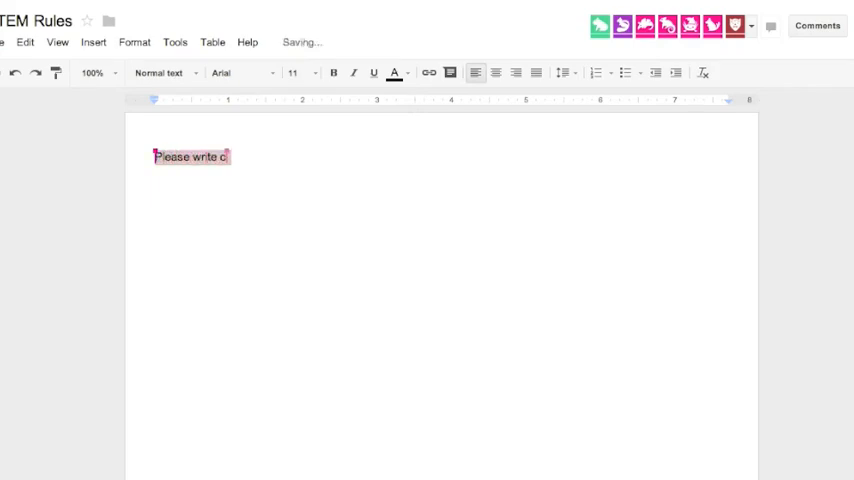
text(lass rules)
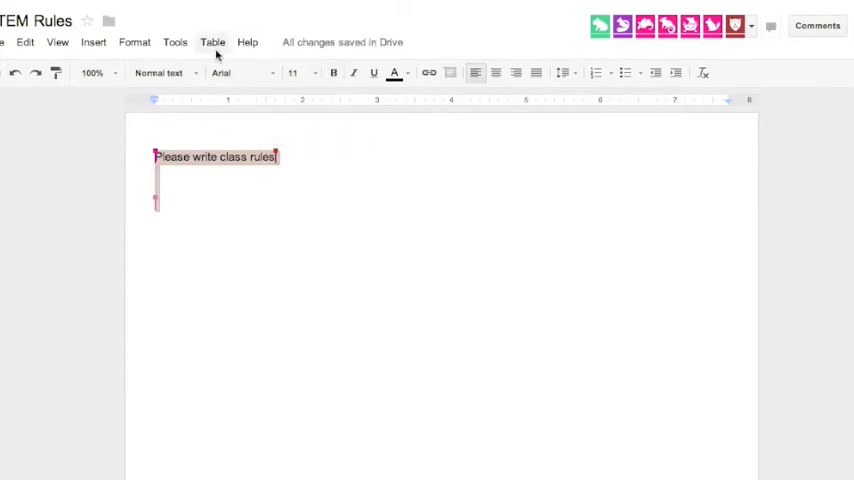
click(211, 42)
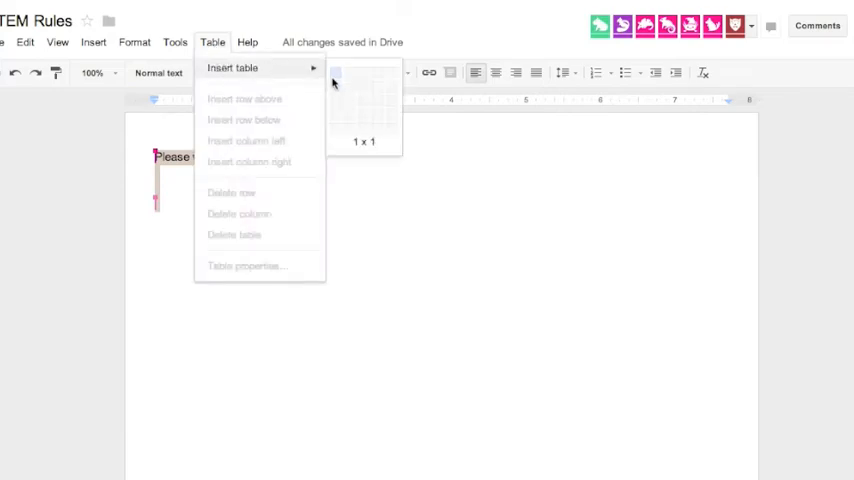
mouse_move(425, 138)
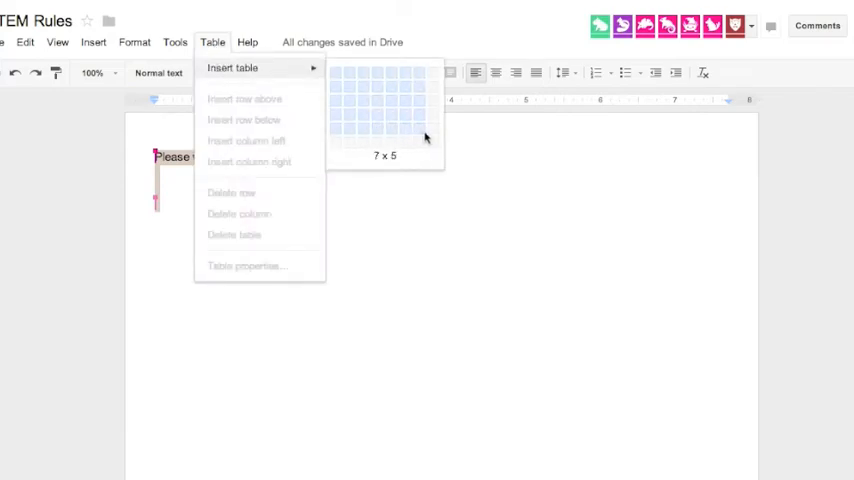
mouse_move(350, 123)
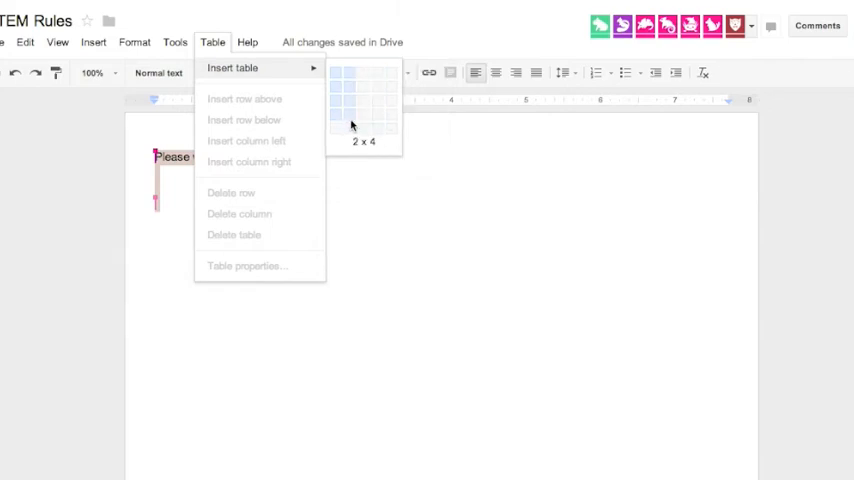
mouse_move(337, 145)
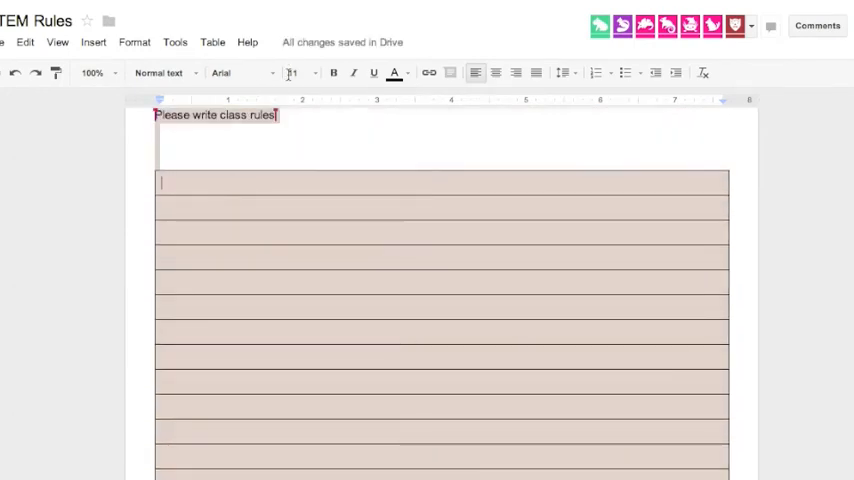
Have students fill table rows with rules such as 'Bad' and 'No Profanity'
click(183, 182)
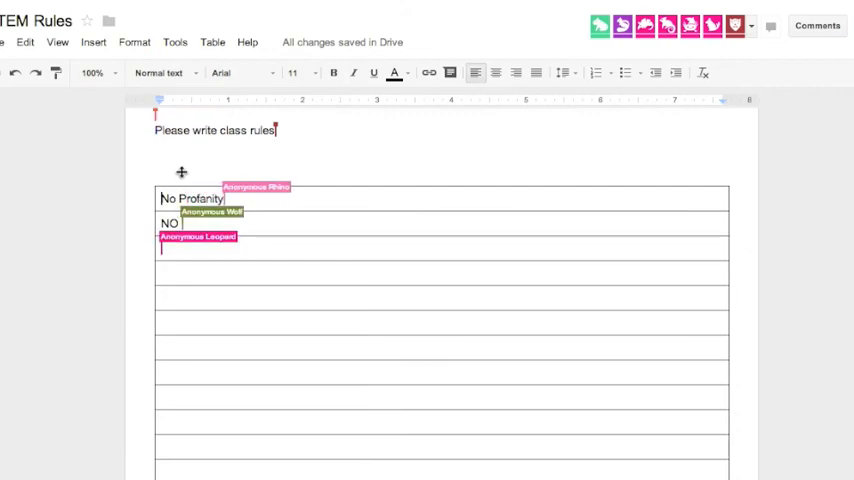
text(Bad)
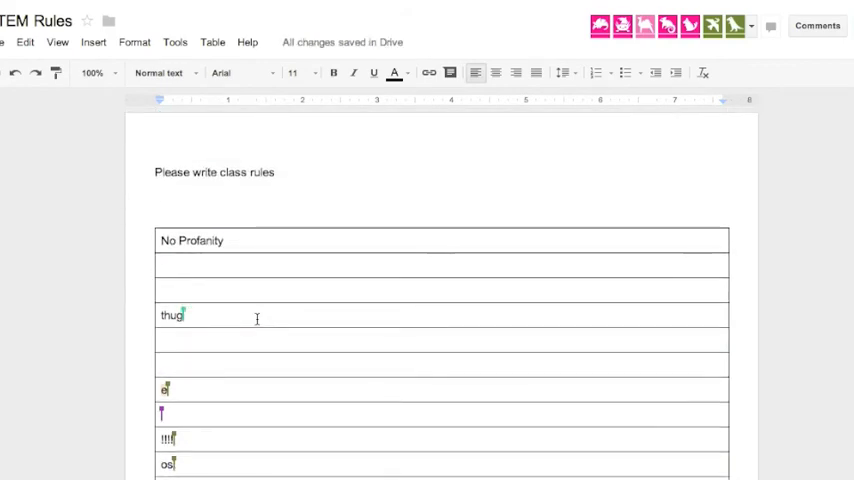
scroll(down, 3)
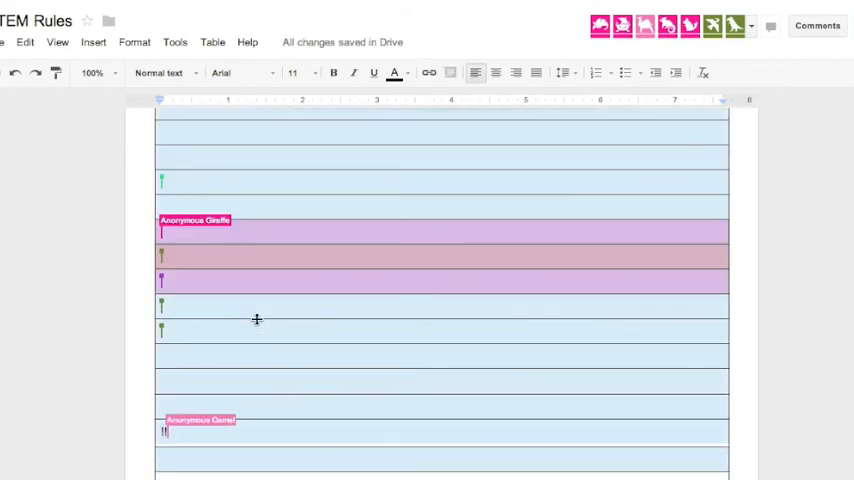
scroll(up, 3)
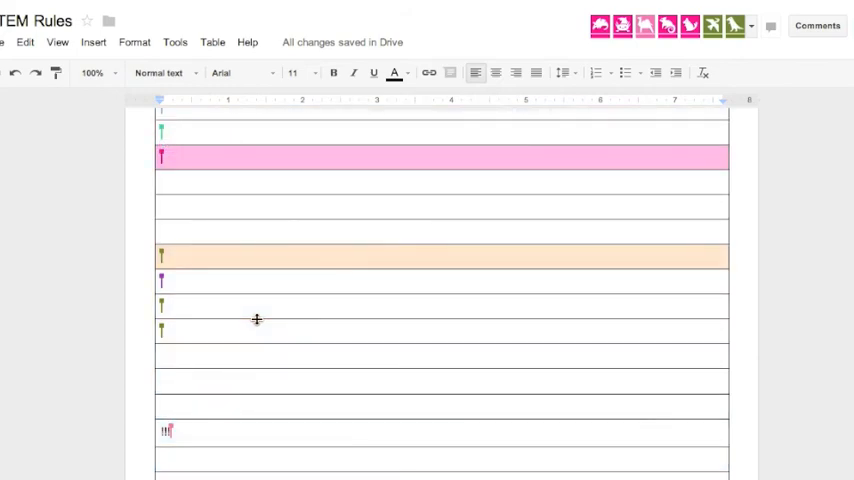
text(No Profanity)
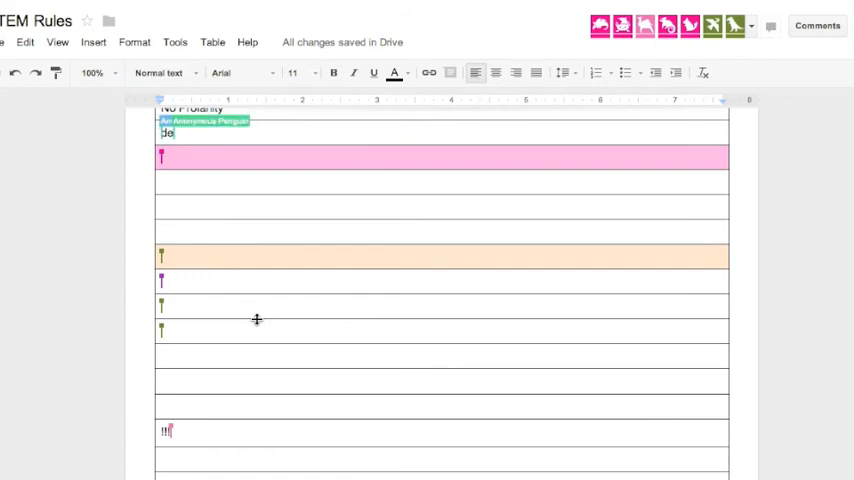
click(5, 42)
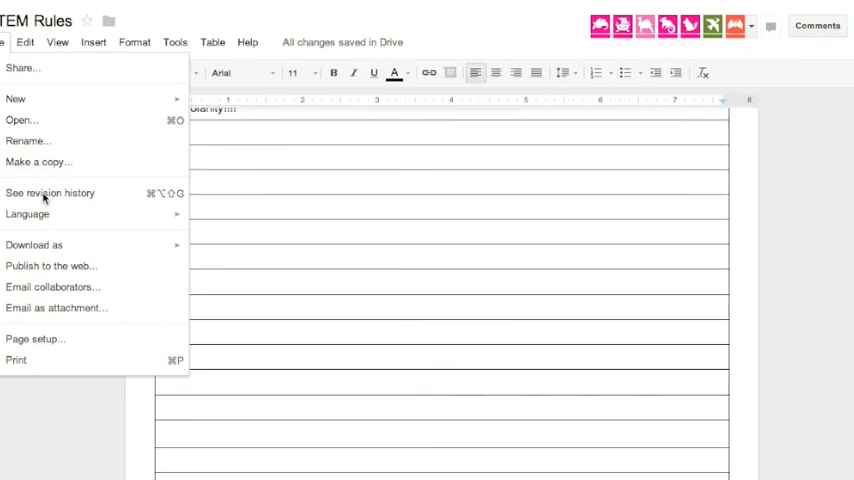
Preview the Today 5:14 PM revision in revision history and restore it
click(50, 193)
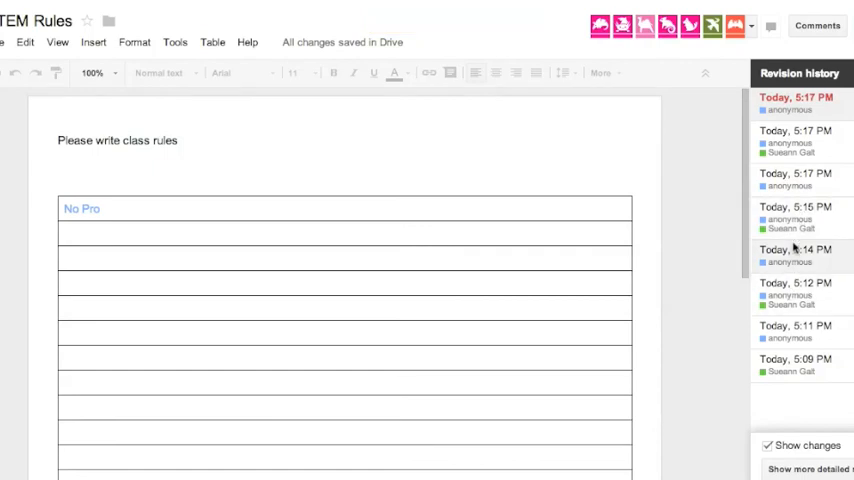
click(795, 255)
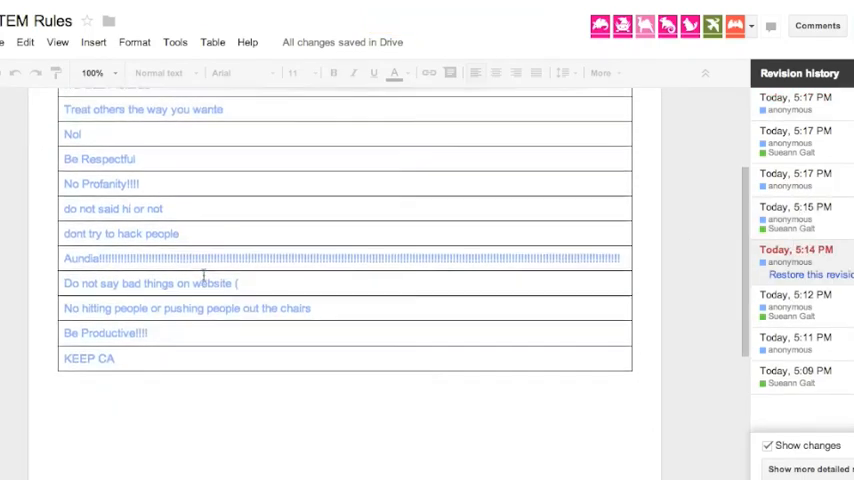
scroll(up, 3)
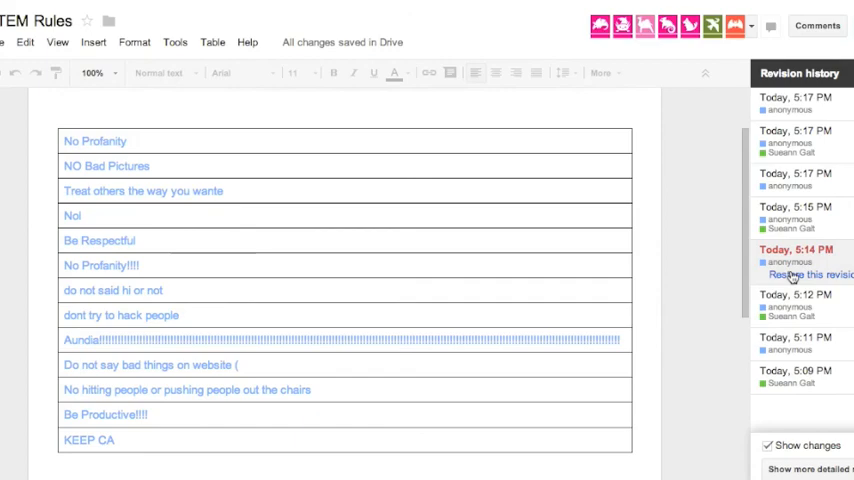
click(810, 274)
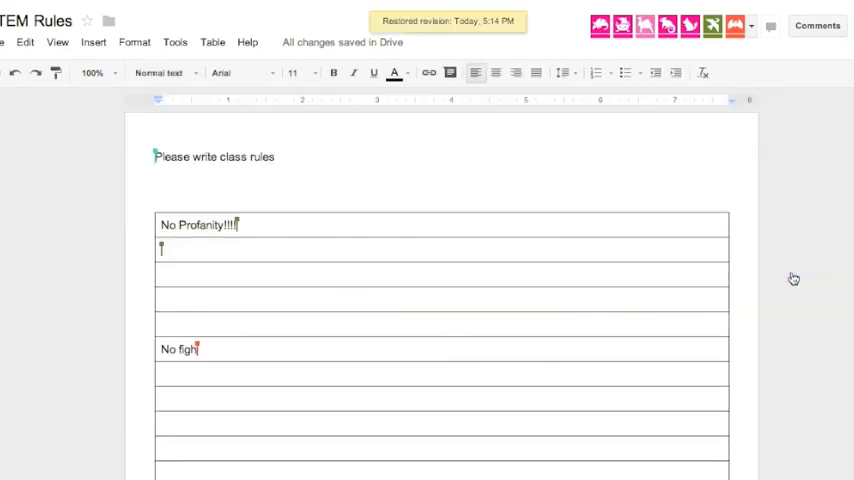